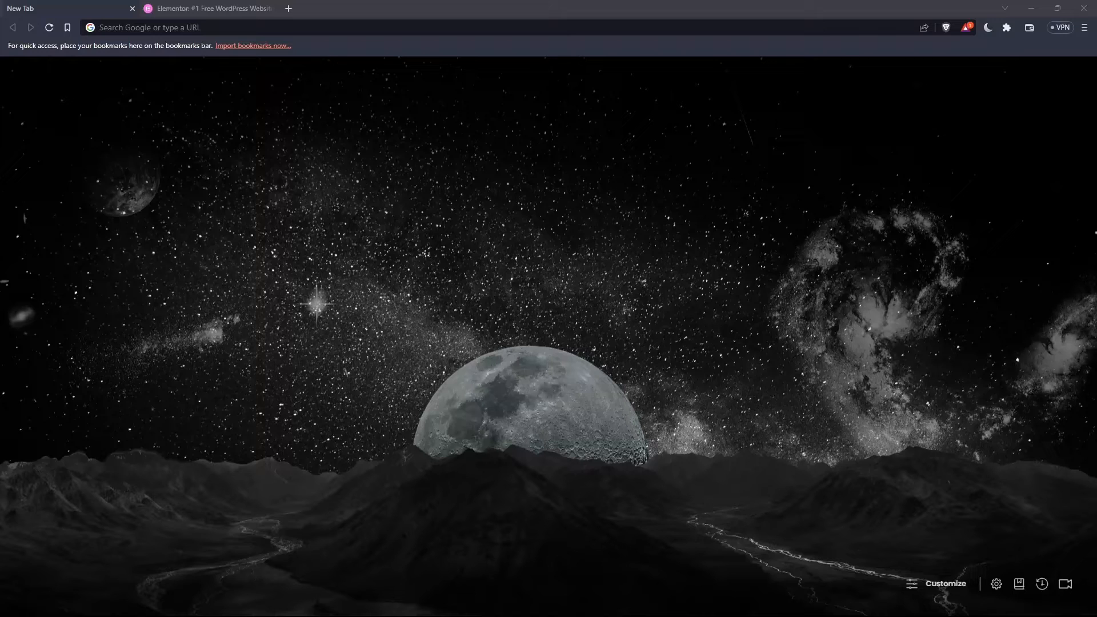
- Enter 'elementor' in the address bar to reach elementor.com
left_click(220, 27)
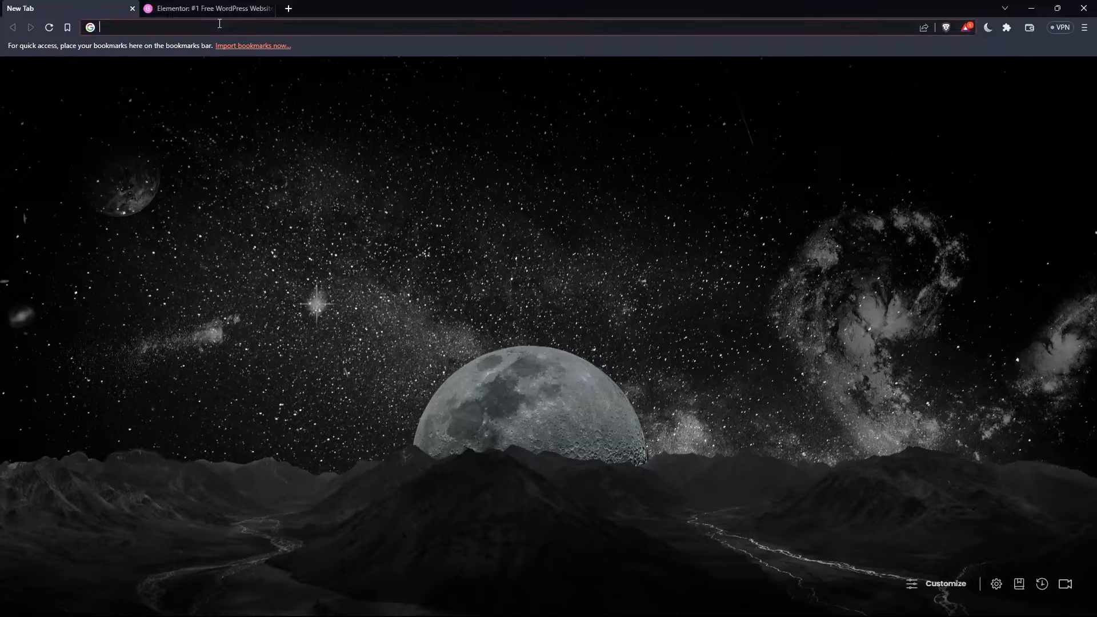
type("elemo")
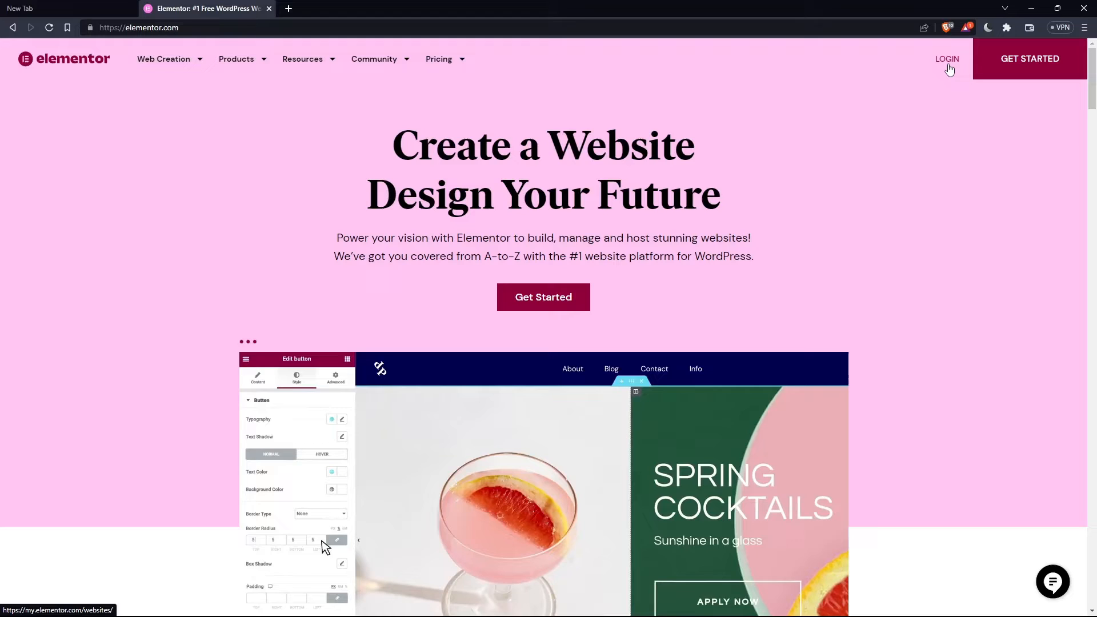
left_click(946, 60)
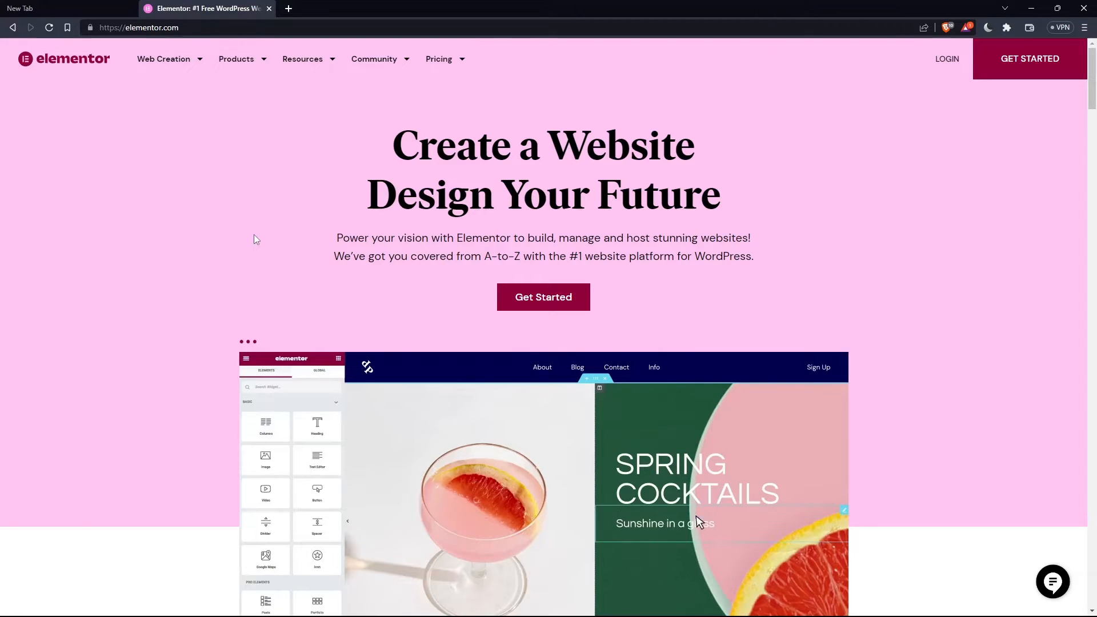
left_click(544, 297)
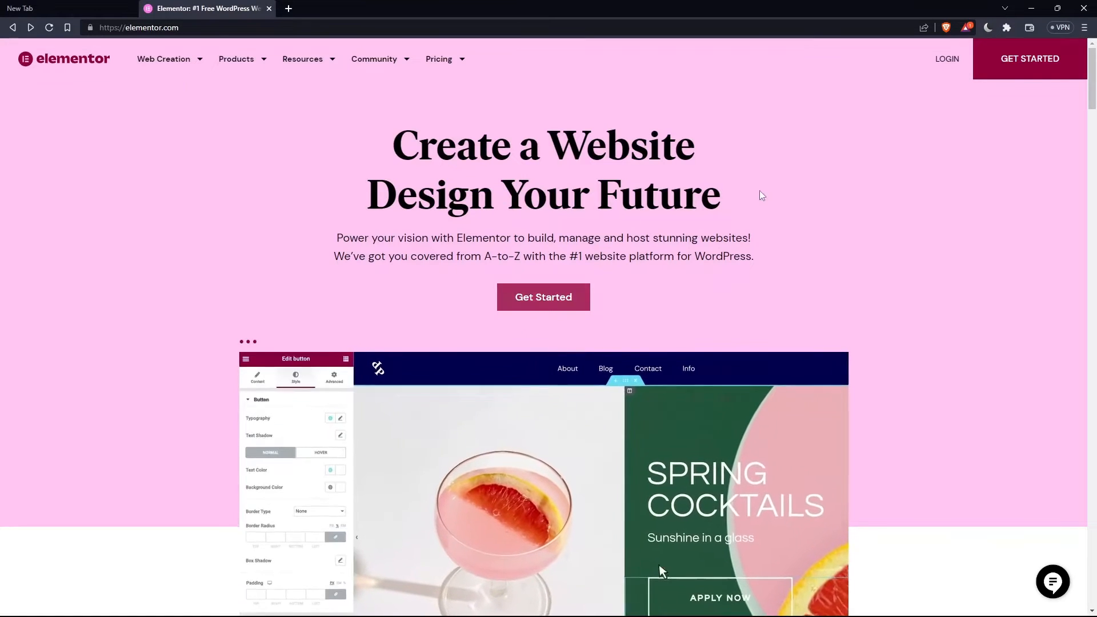
- Start a new website and skip the designs to begin with a blank canvas, showing the Basic Plan offer
left_click(544, 297)
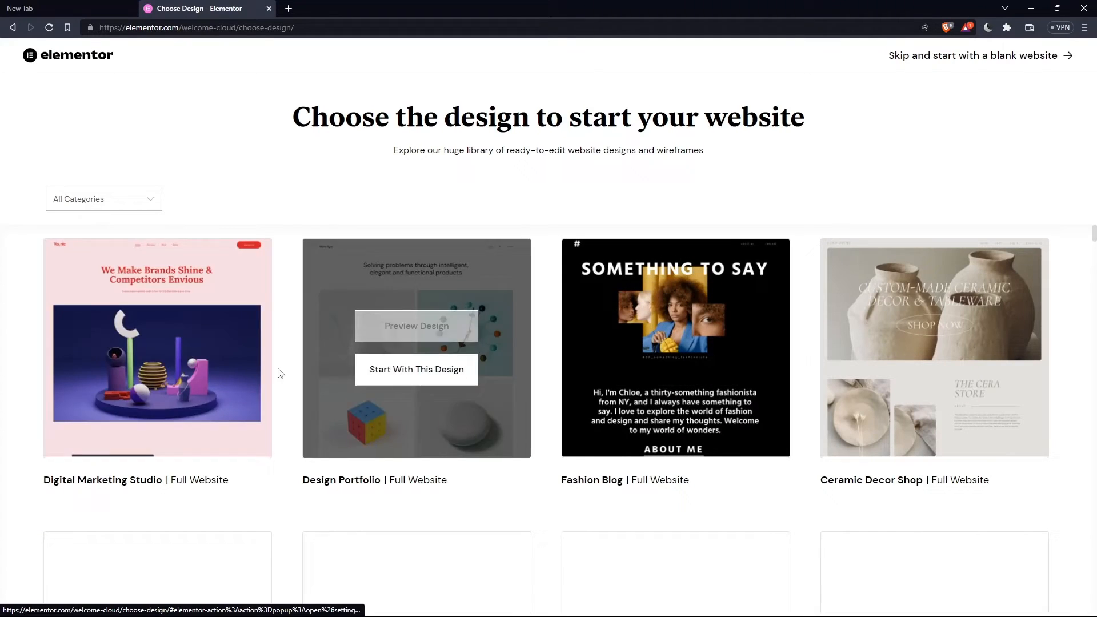
mouse_move(514, 322)
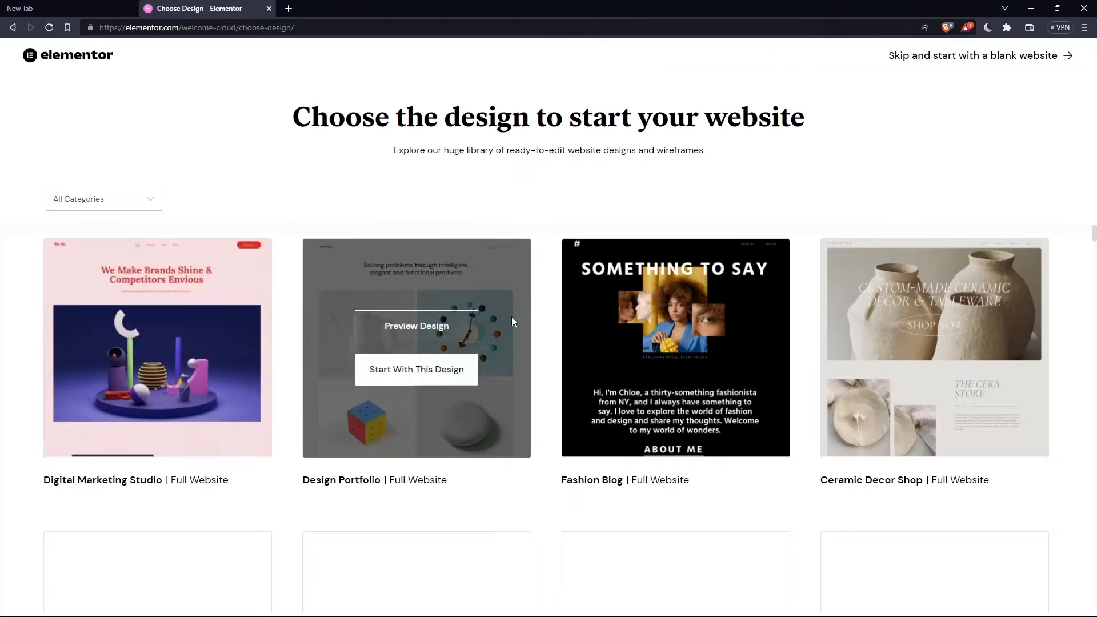
mouse_move(157, 326)
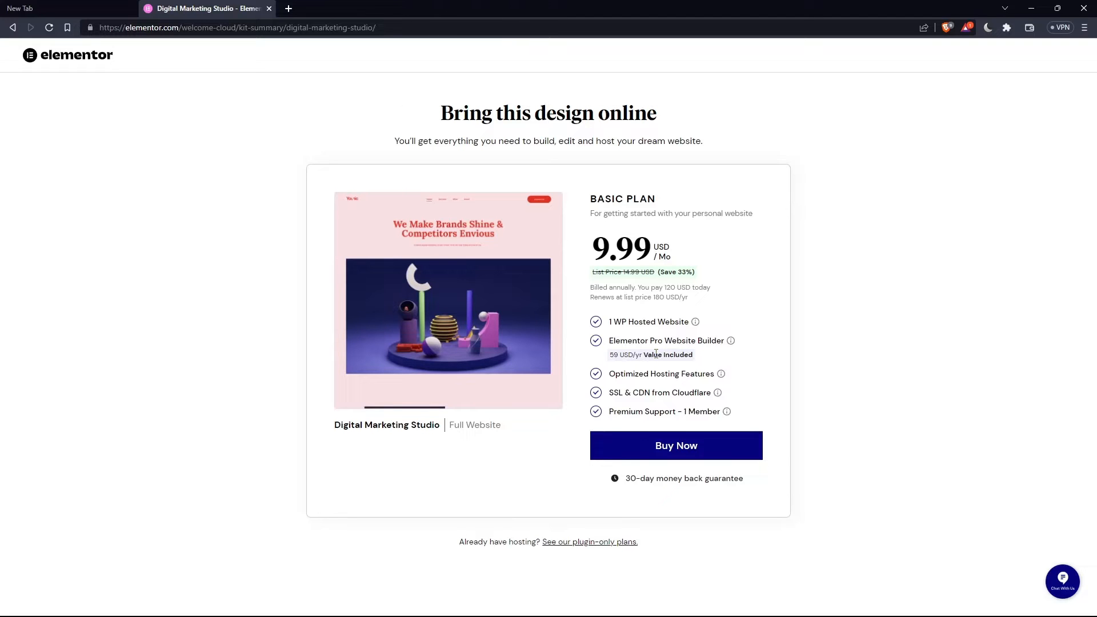
mouse_move(764, 258)
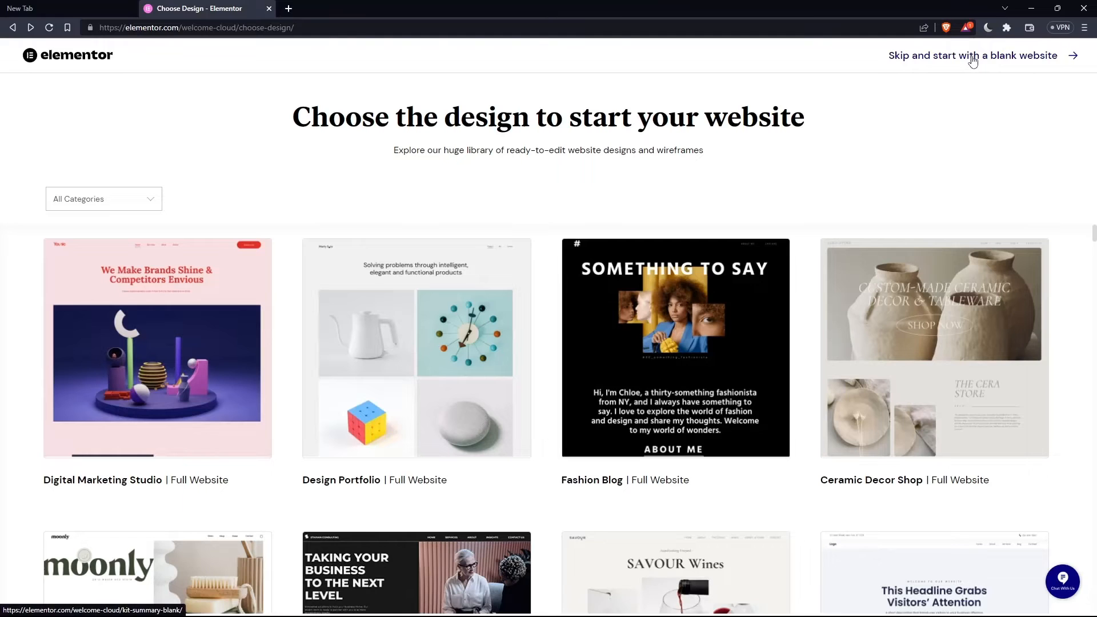
left_click(973, 55)
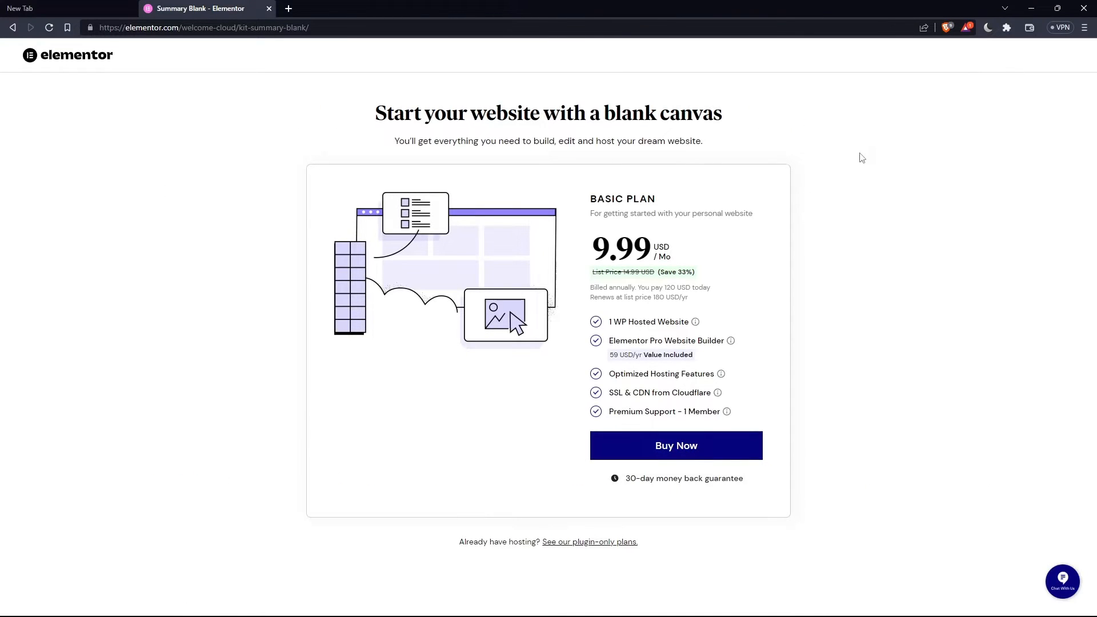
mouse_move(638, 257)
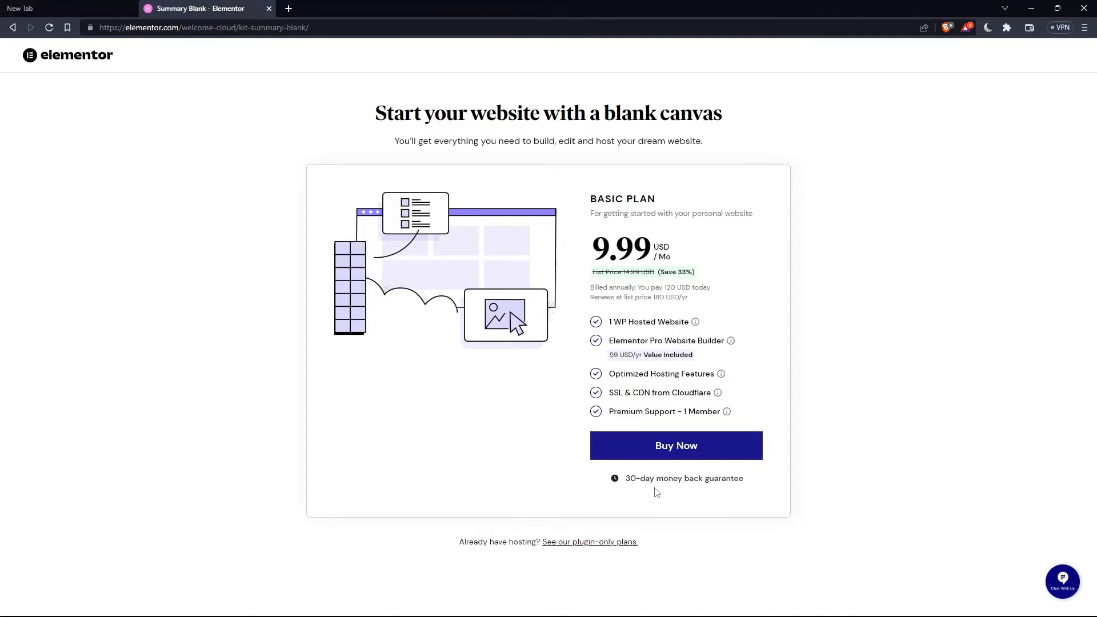
mouse_move(564, 550)
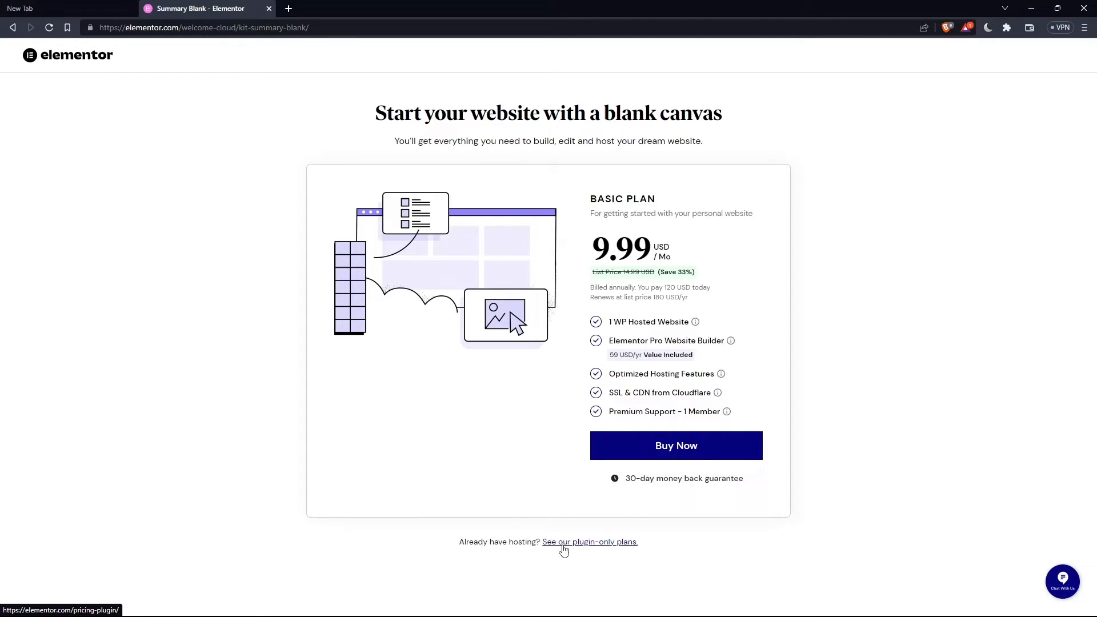
- View the plugin-only pricing plans for Essential, Expert and Agency
left_click(589, 541)
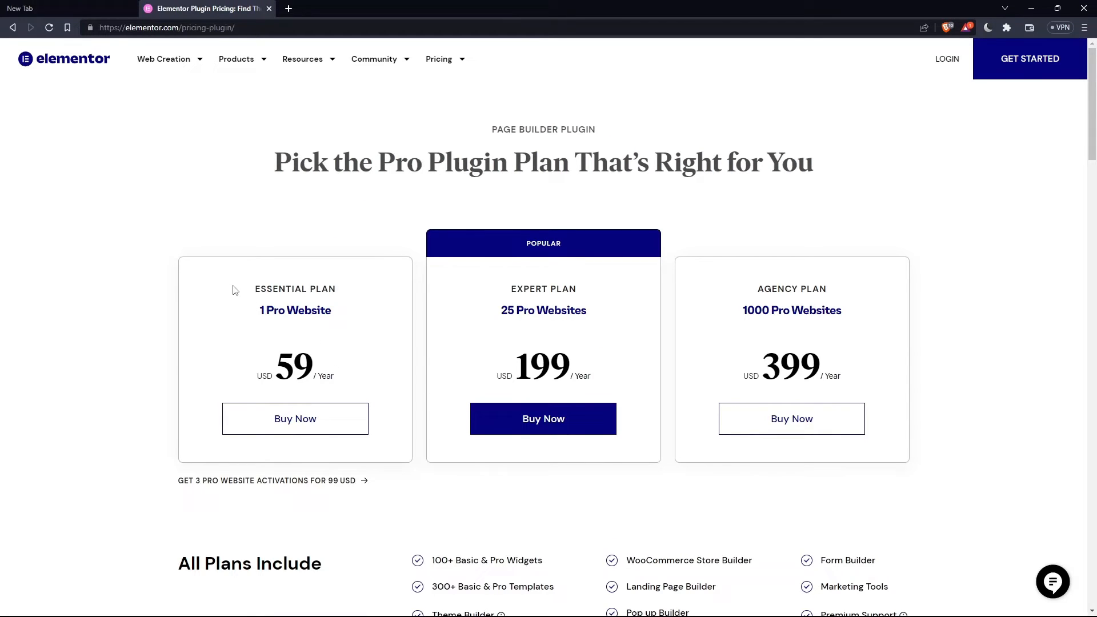
mouse_move(762, 284)
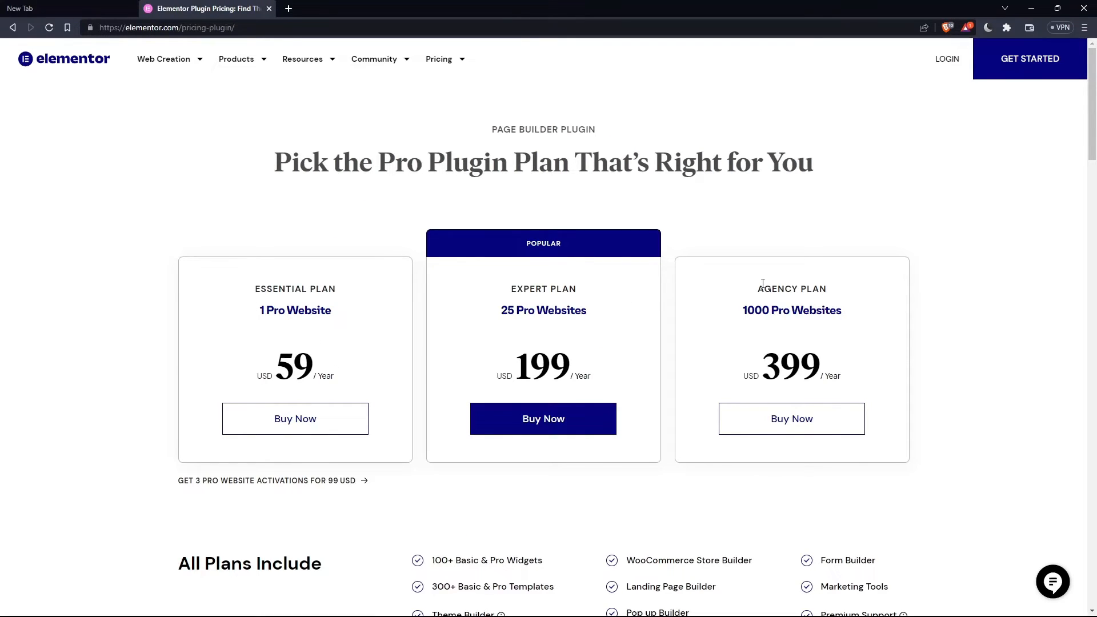
scroll("down", 3)
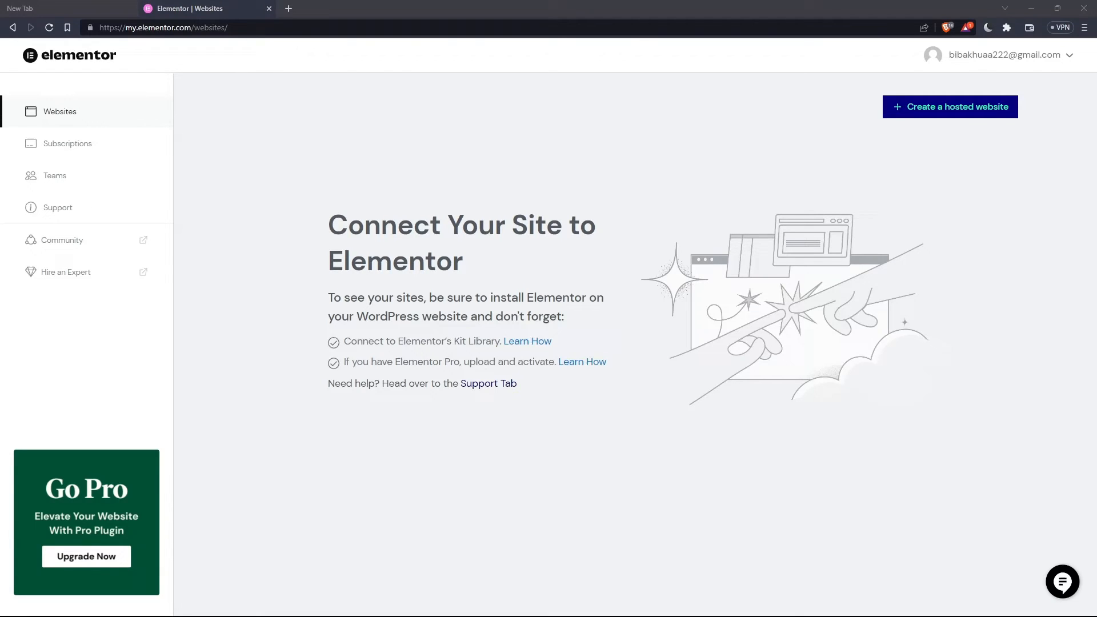
mouse_move(350, 204)
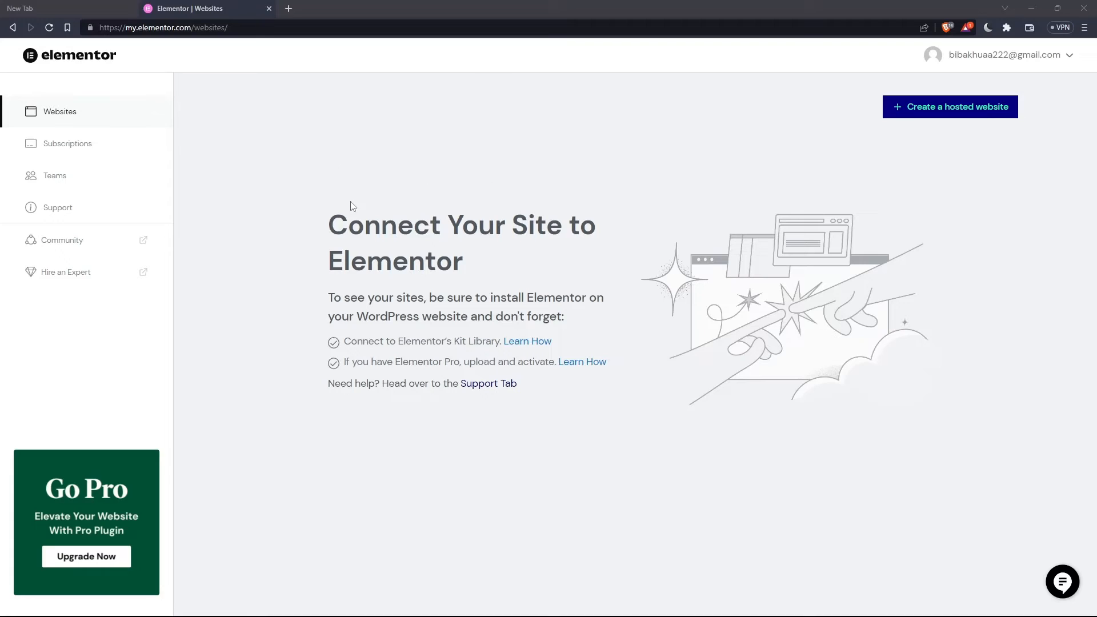
mouse_move(32, 382)
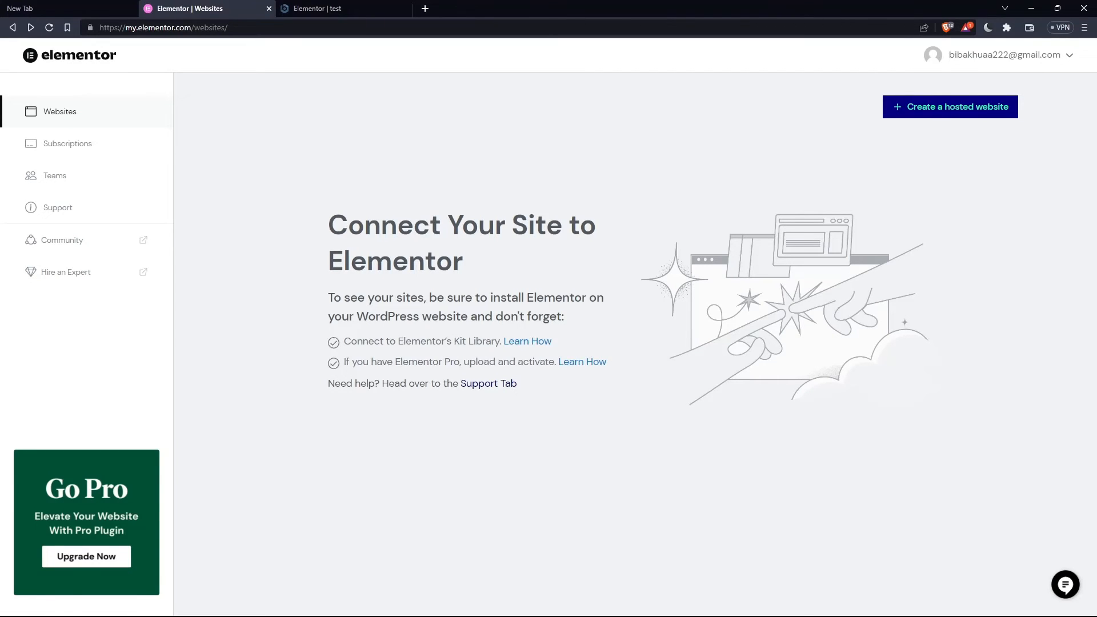
- Reveal the Update menu's Save Draft and Save as Template options in the test page's editor
left_click(322, 8)
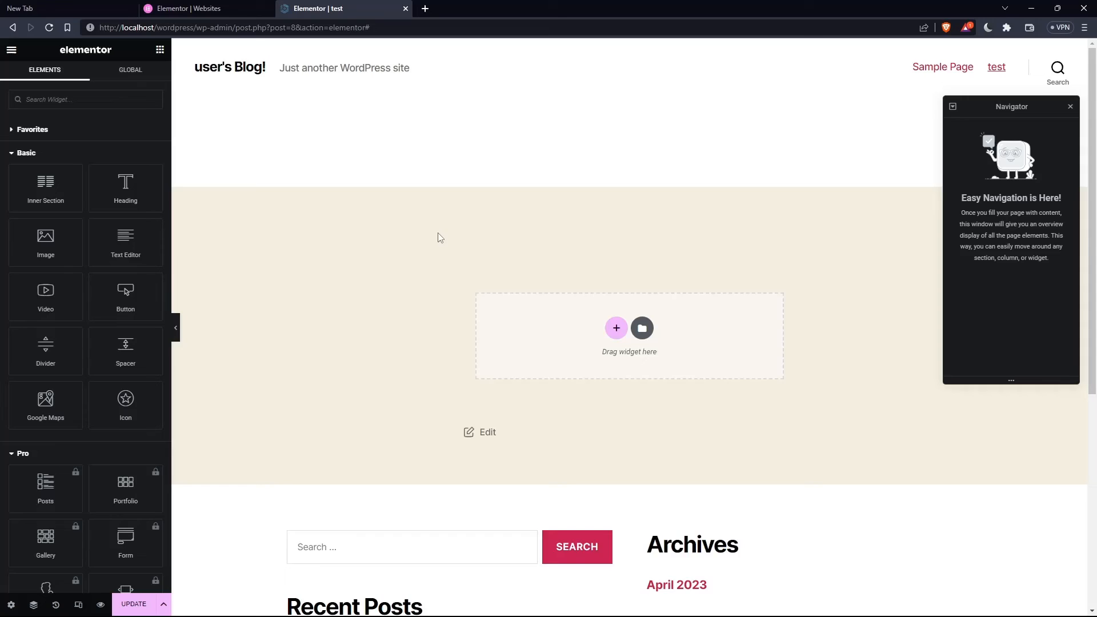
mouse_move(753, 301)
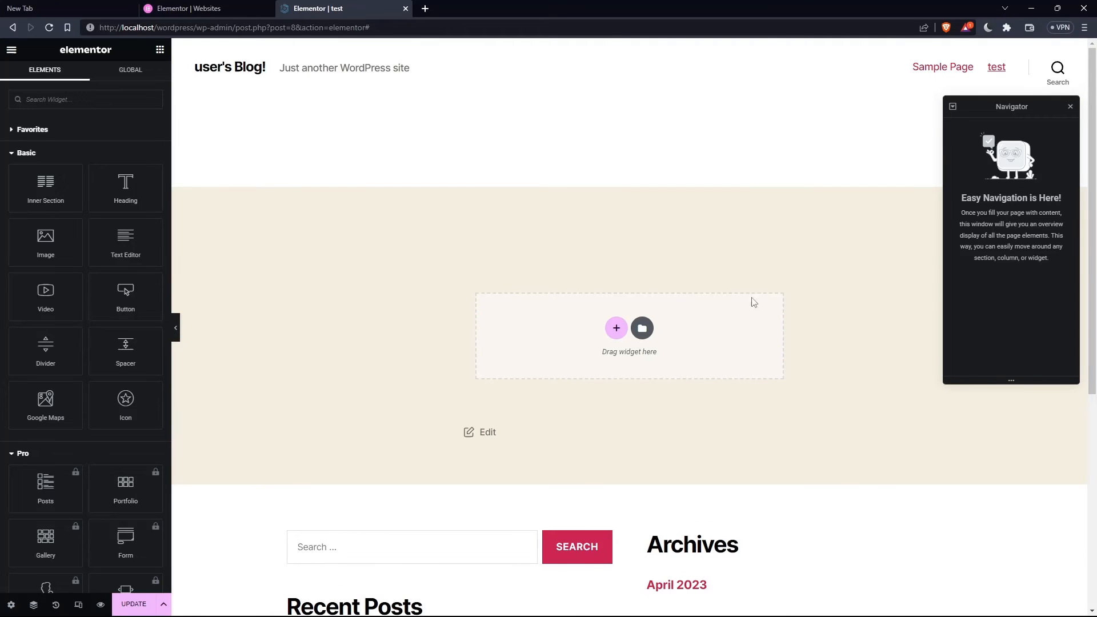
mouse_move(490, 241)
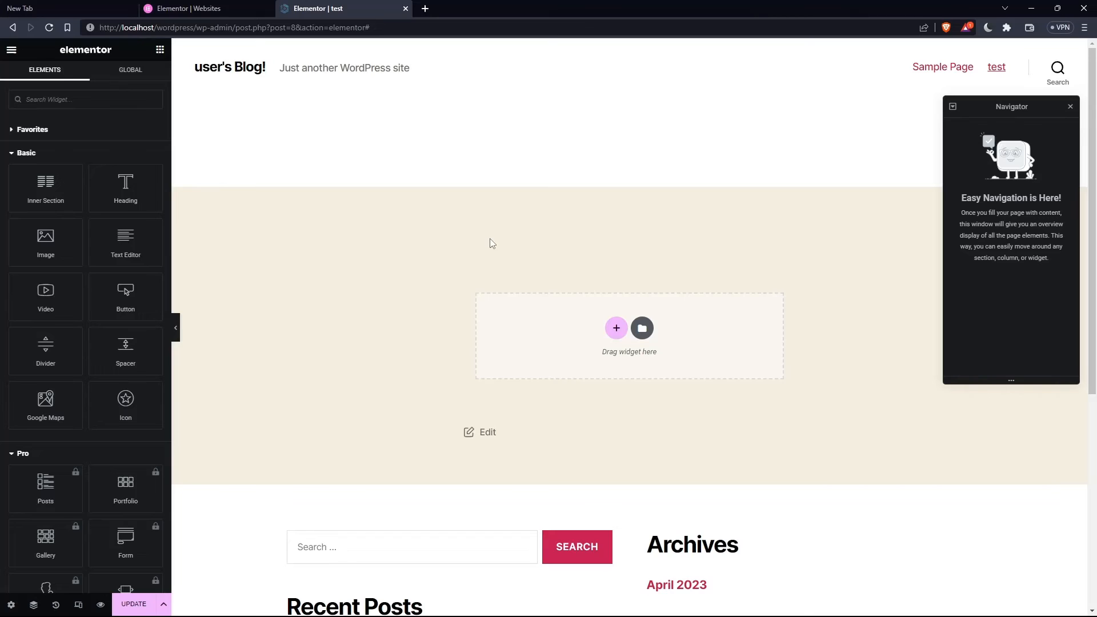
mouse_move(142, 610)
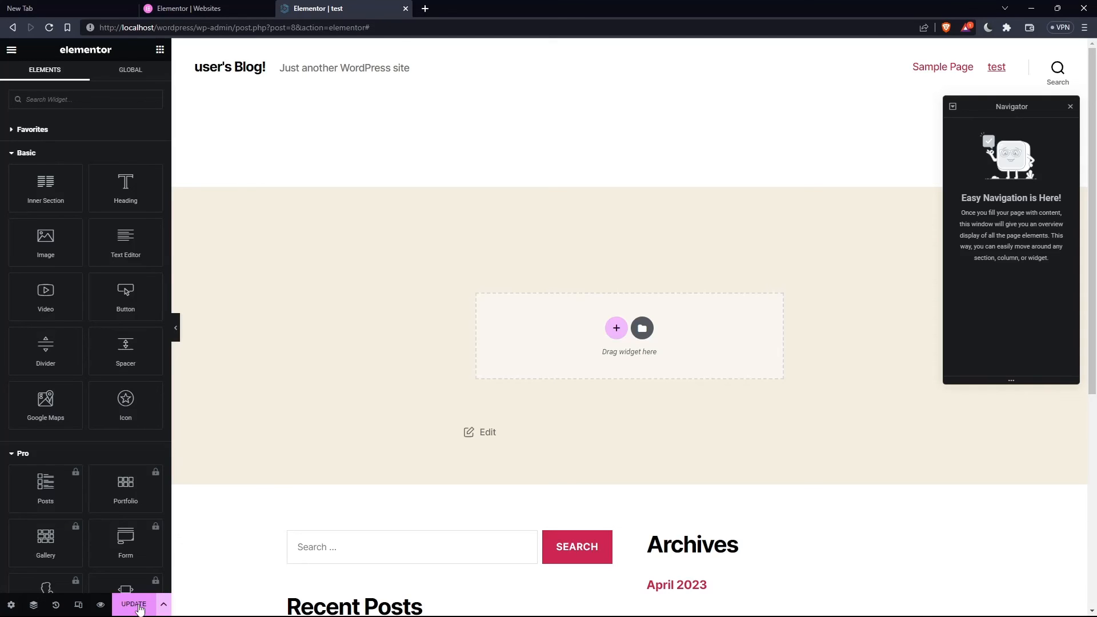
mouse_move(164, 606)
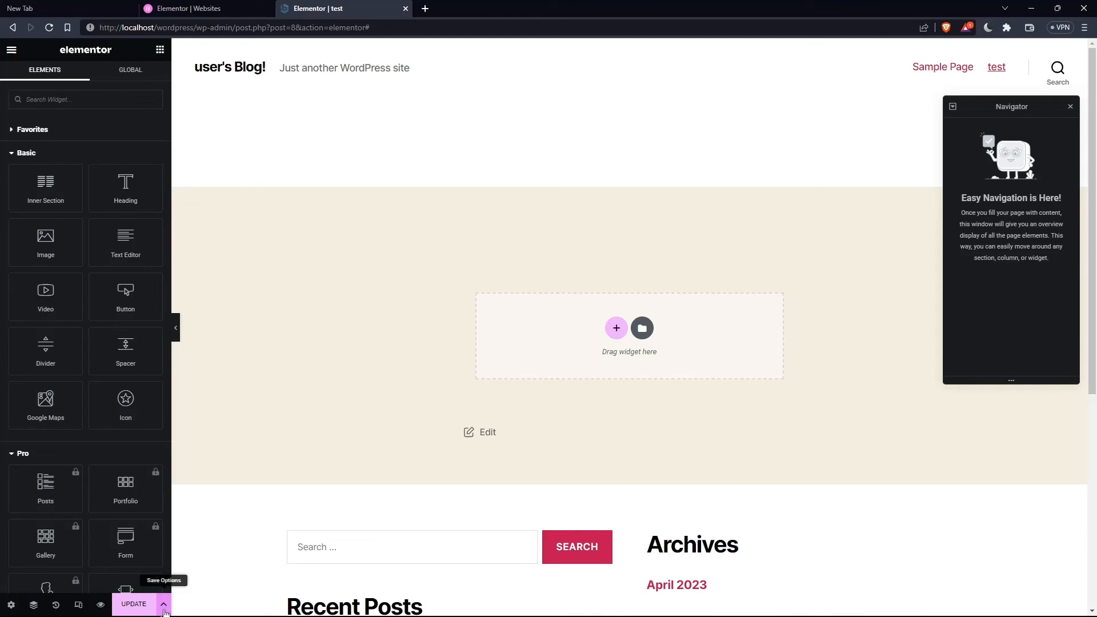
left_click(165, 603)
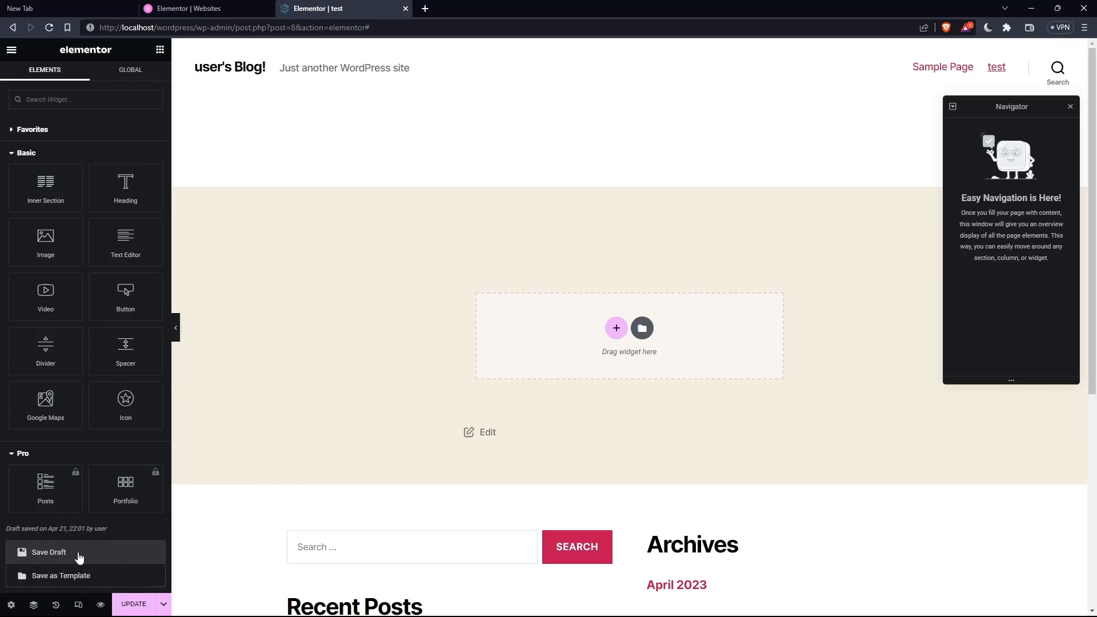
mouse_move(69, 585)
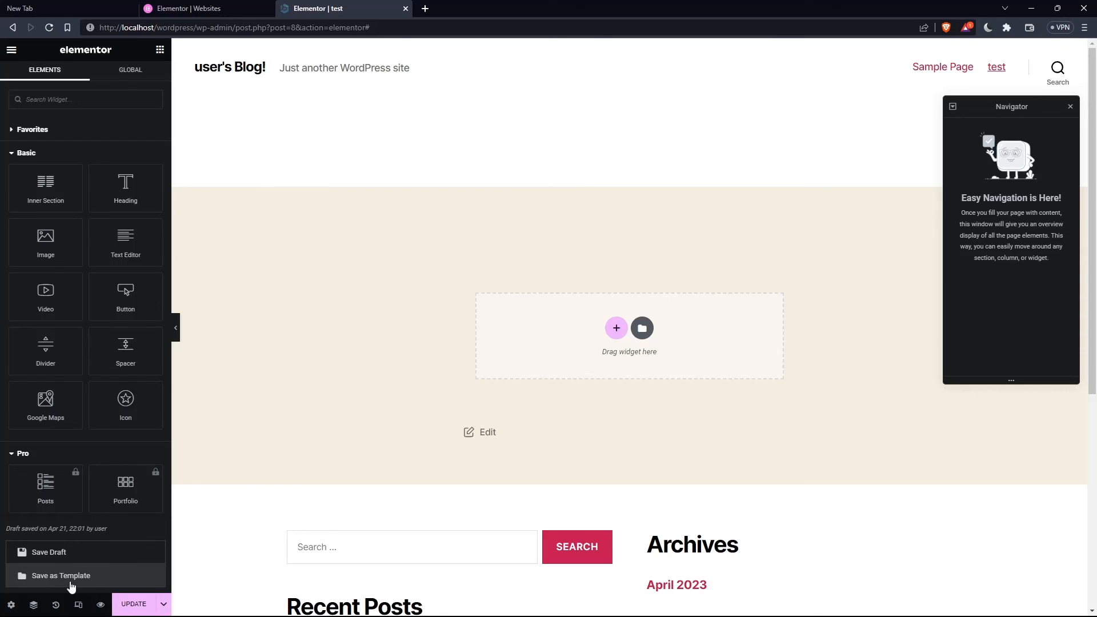
mouse_move(258, 420)
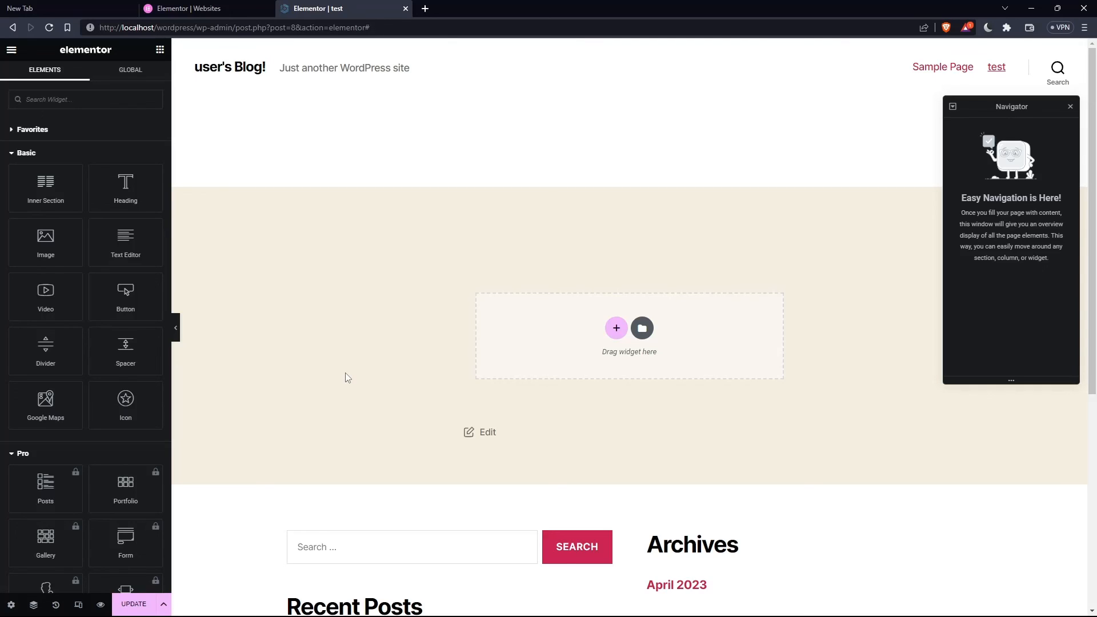
mouse_move(310, 345)
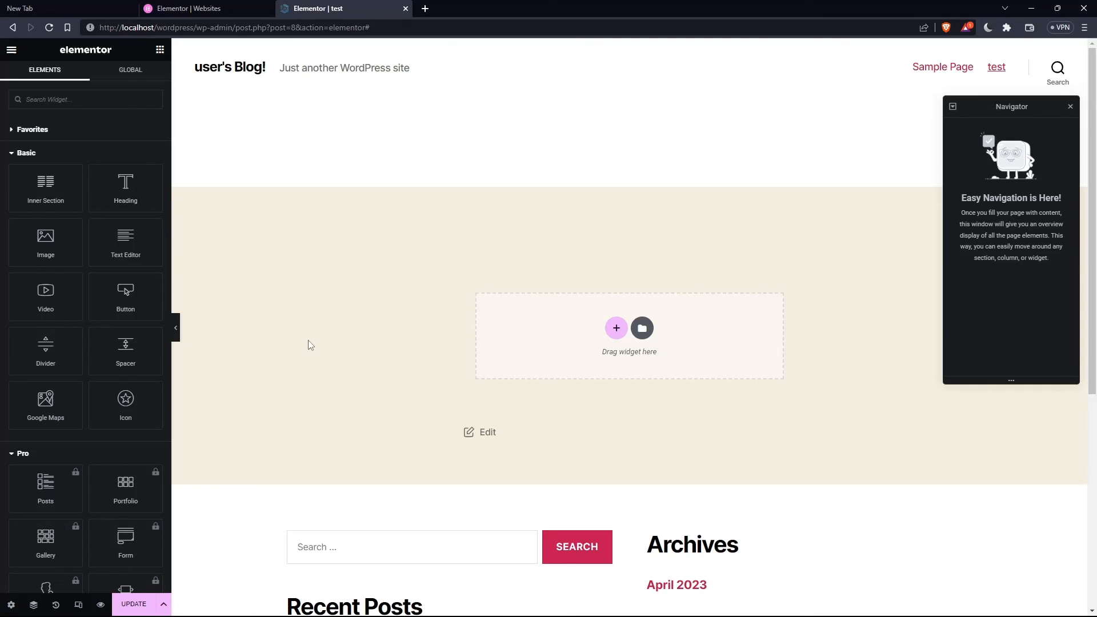